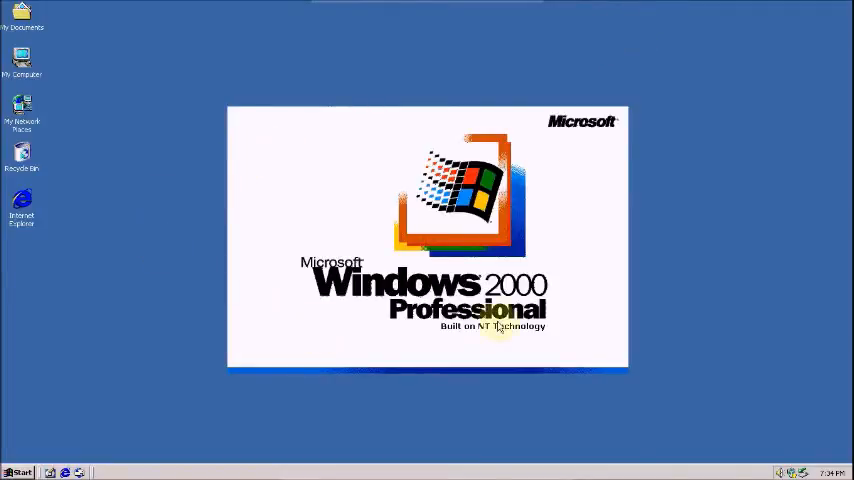
{"action": "mouse_move", "coordinate": [318, 26]}
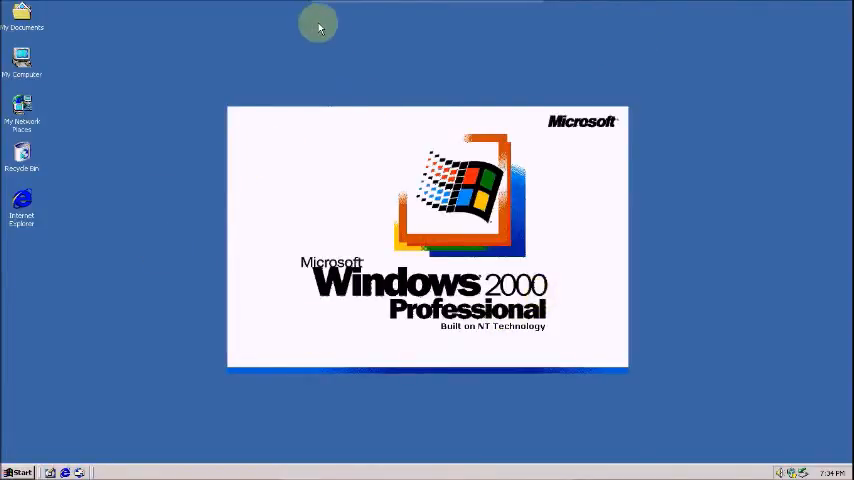
{"action": "mouse_move", "coordinate": [588, 192]}
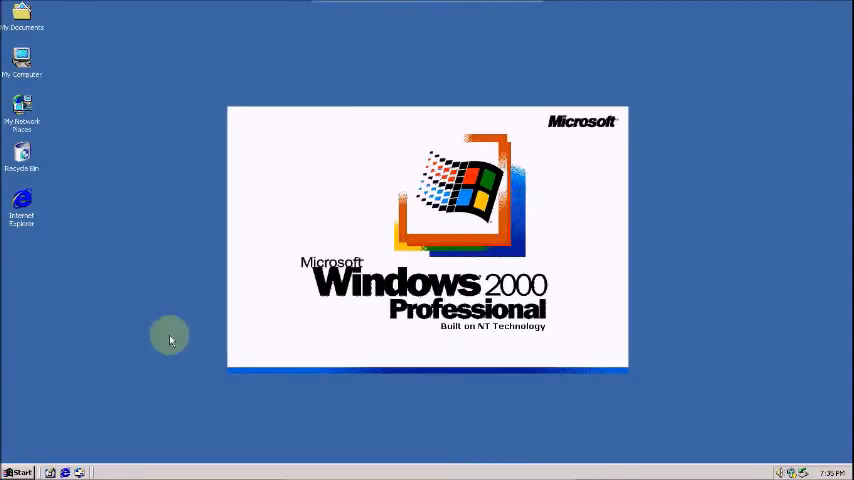
{"action": "mouse_move", "coordinate": [32, 452]}
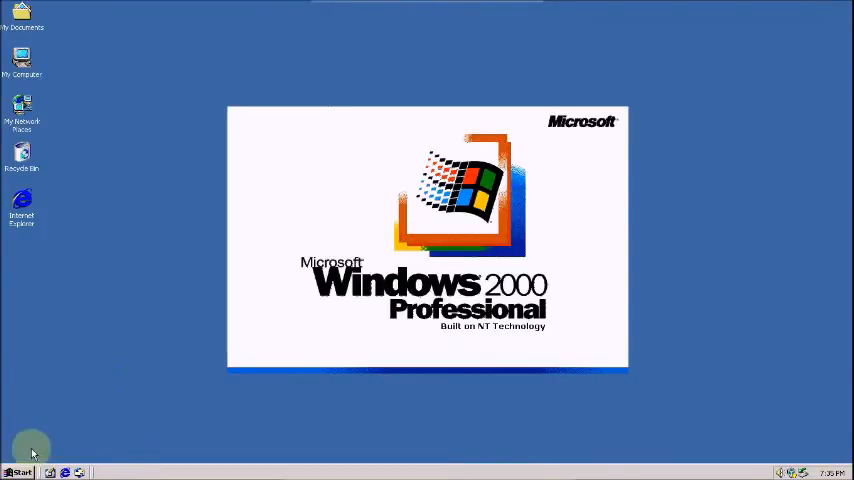
Step: Launch the Internet Connection Wizard from Start > Programs > Accessories > Communications
{"action": "left_click", "coordinate": [20, 472]}
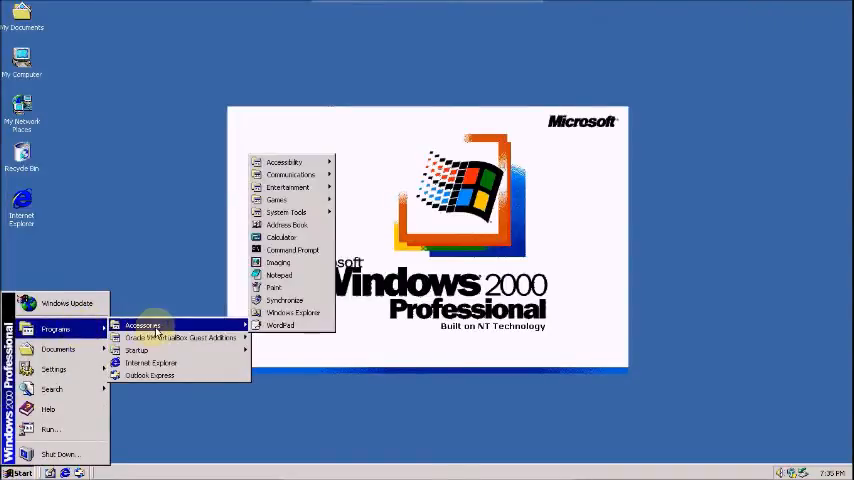
{"action": "mouse_move", "coordinate": [290, 174]}
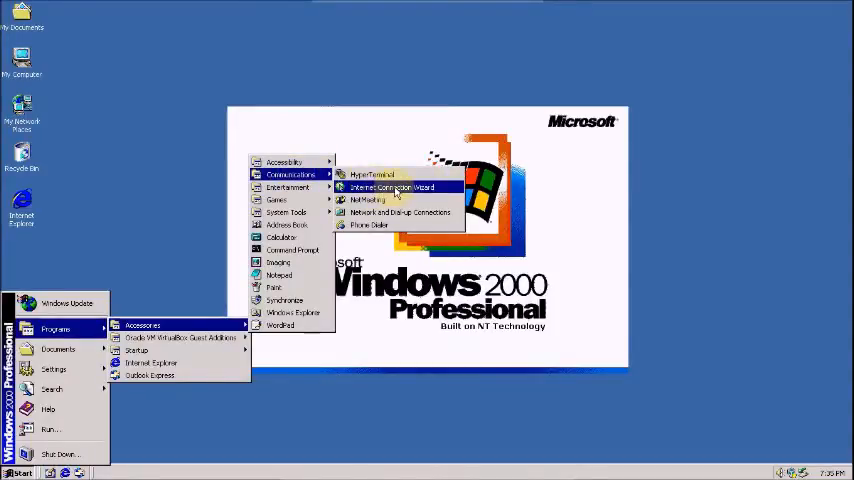
{"action": "left_click", "coordinate": [392, 188]}
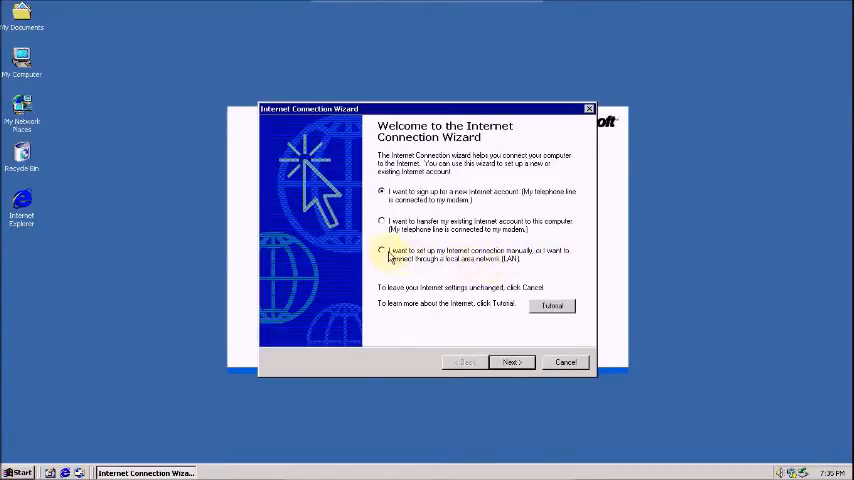
Step: Choose manual setup and connect through a local area network (LAN), reaching the proxy page
{"action": "left_click", "coordinate": [380, 252]}
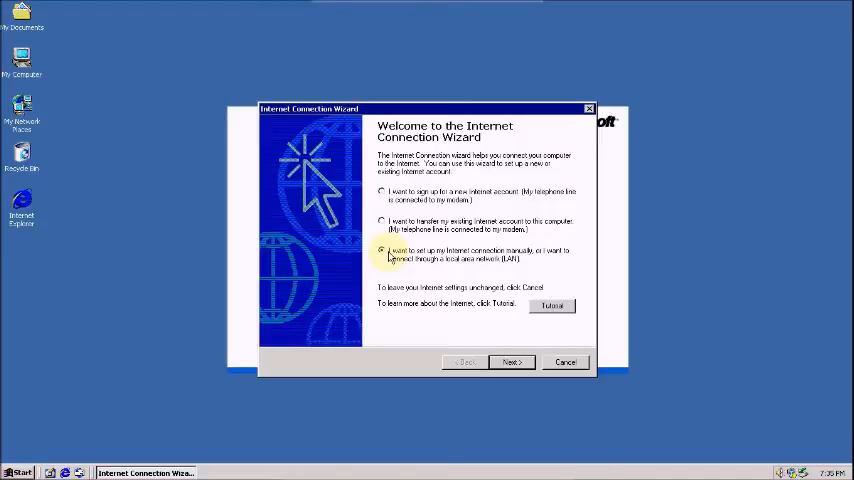
{"action": "left_click", "coordinate": [512, 362]}
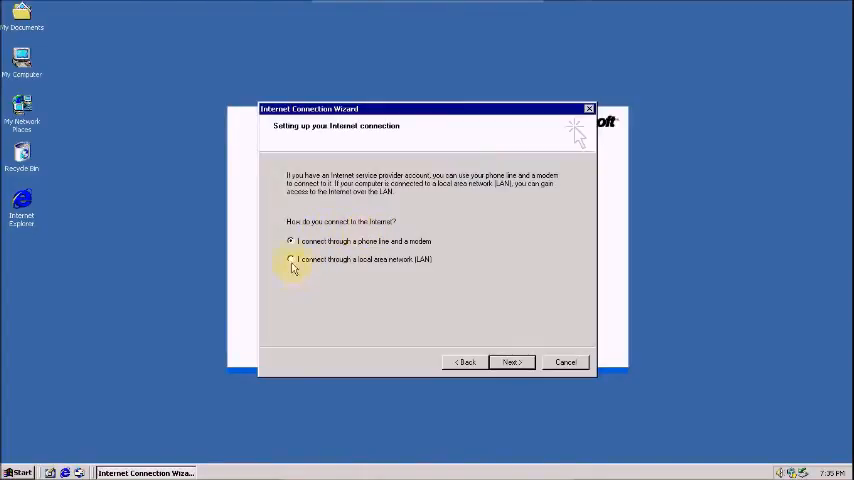
{"action": "mouse_move", "coordinate": [364, 270]}
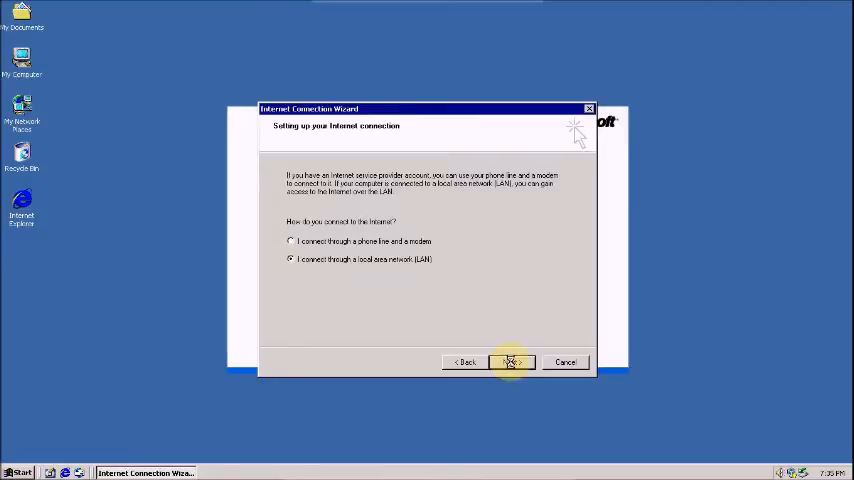
{"action": "left_click", "coordinate": [512, 362]}
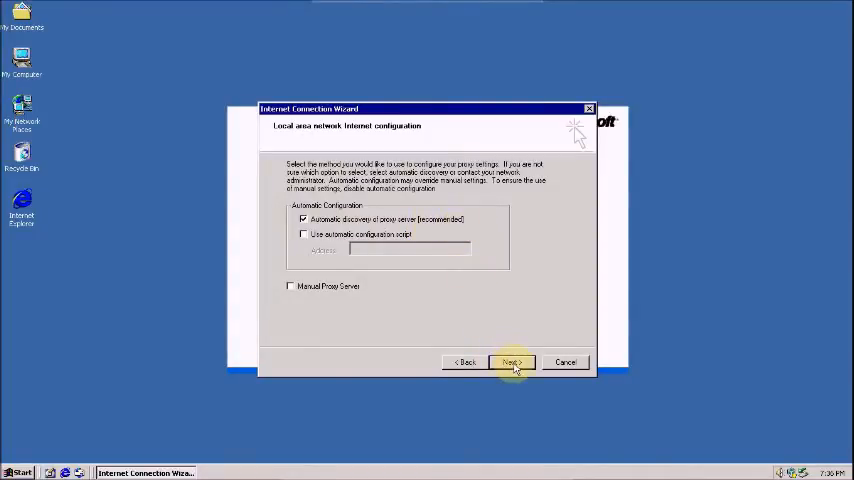
Step: Keep automatic proxy detection and answer No to setting up an Internet mail account
{"action": "left_click", "coordinate": [510, 362]}
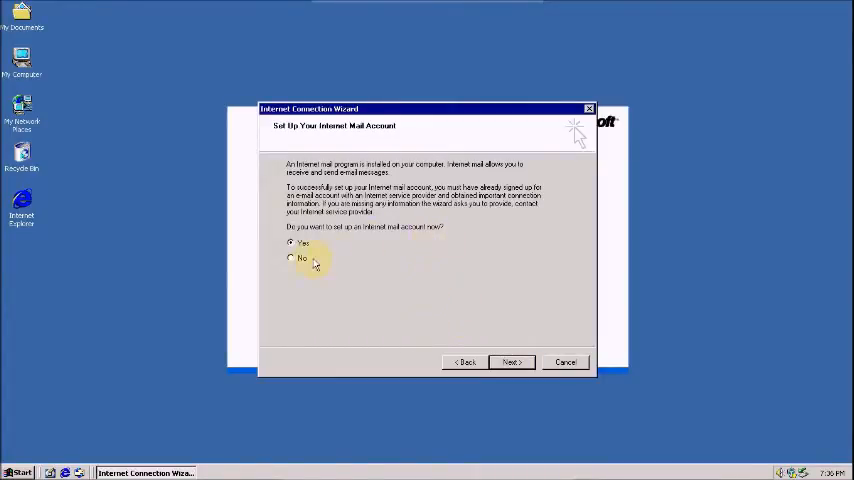
{"action": "left_click", "coordinate": [292, 258]}
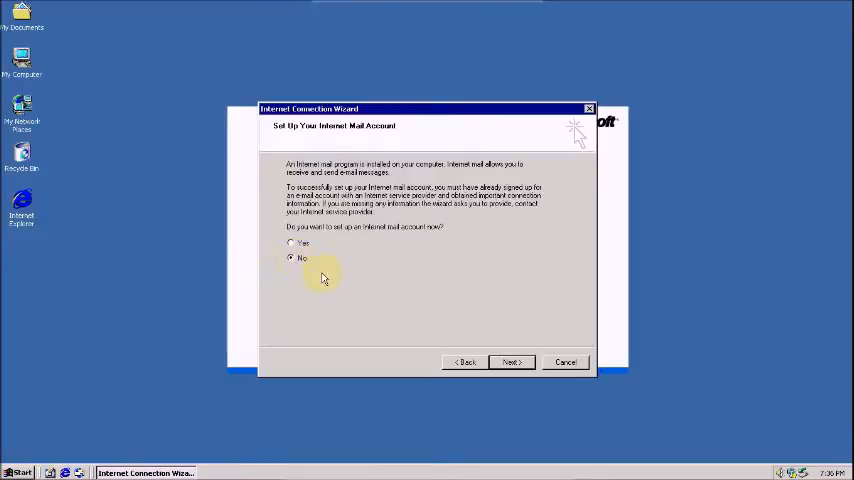
{"action": "left_click", "coordinate": [512, 362]}
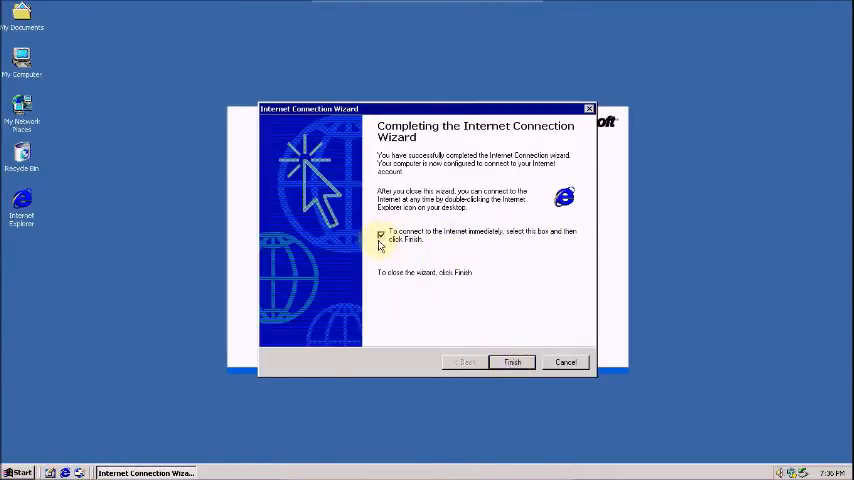
Step: Finish the wizard, maximize Internet Explorer and retry instead of working offline to load MSN India
{"action": "left_click", "coordinate": [512, 362]}
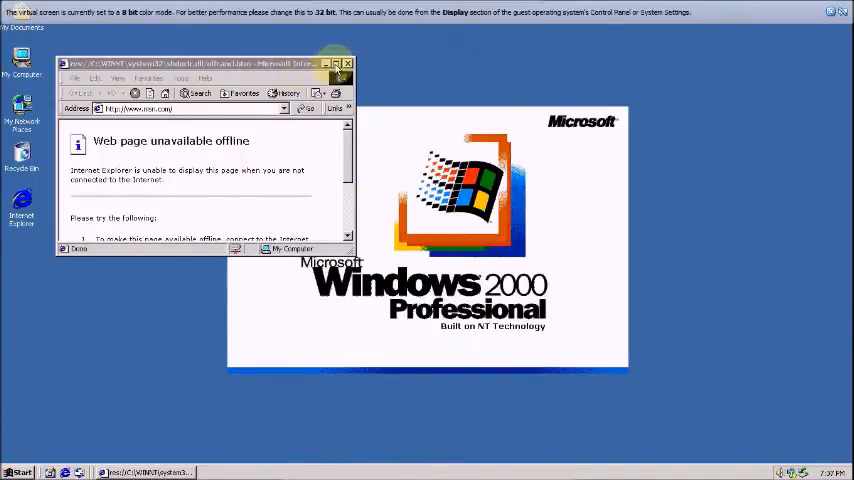
{"action": "left_click", "coordinate": [336, 64]}
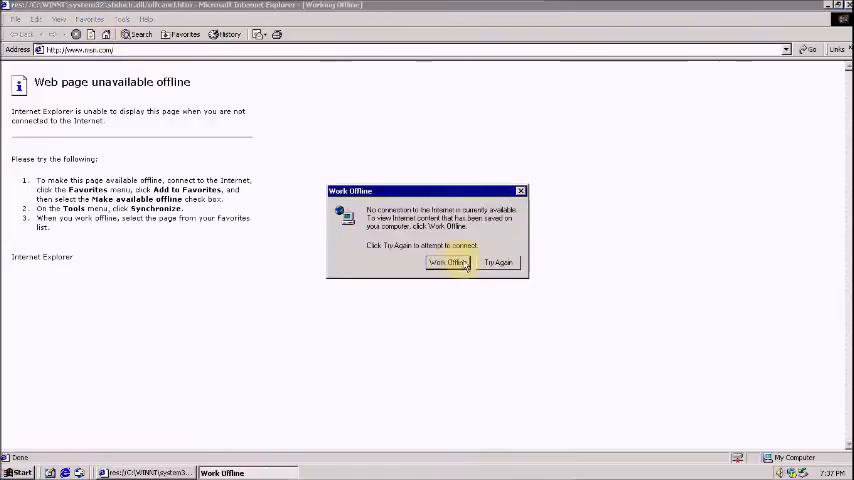
{"action": "left_click", "coordinate": [448, 262]}
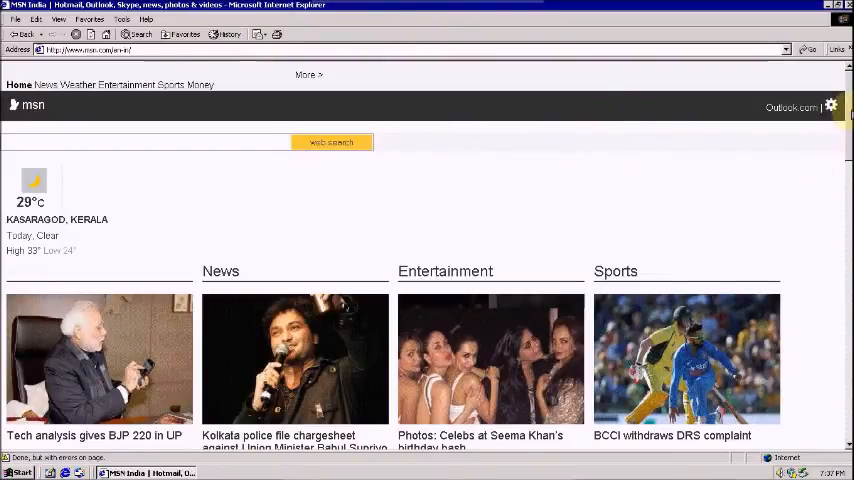
Step: Scroll down through the MSN home page sections and back up toward the top
{"action": "scroll", "scroll_direction": "down", "scroll_amount": 3}
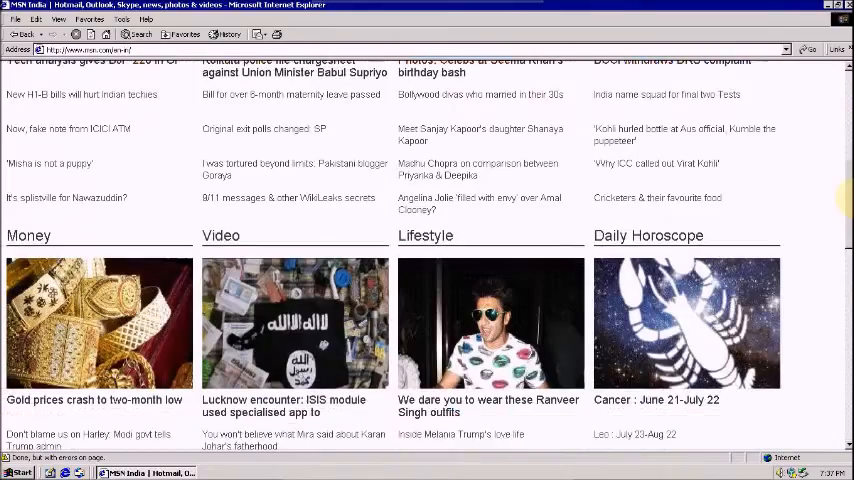
{"action": "scroll", "scroll_direction": "down", "scroll_amount": 3}
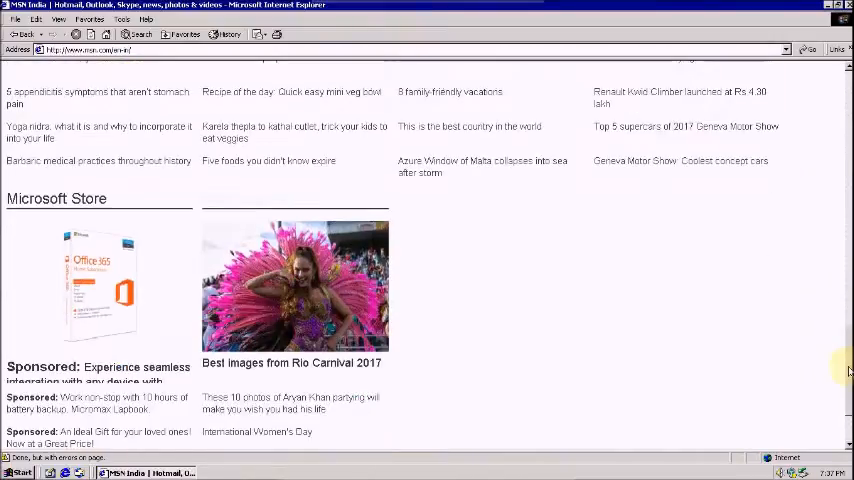
{"action": "scroll", "scroll_direction": "down", "scroll_amount": 3}
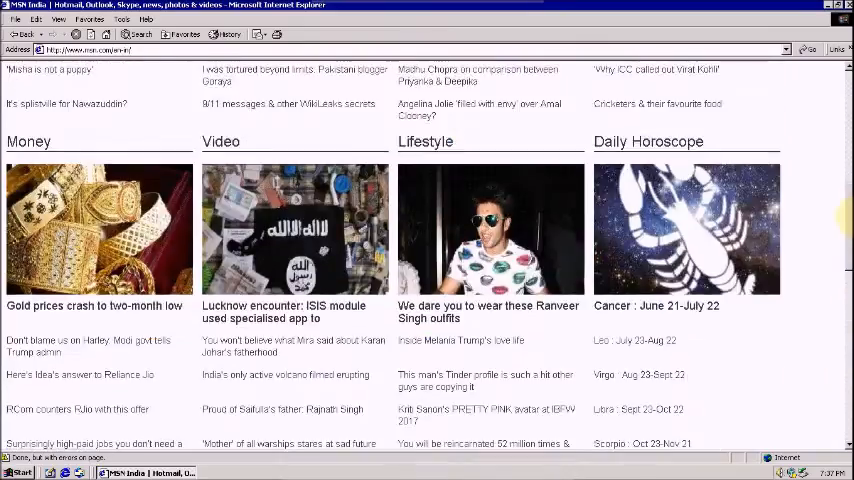
{"action": "scroll", "scroll_direction": "up", "scroll_amount": 3}
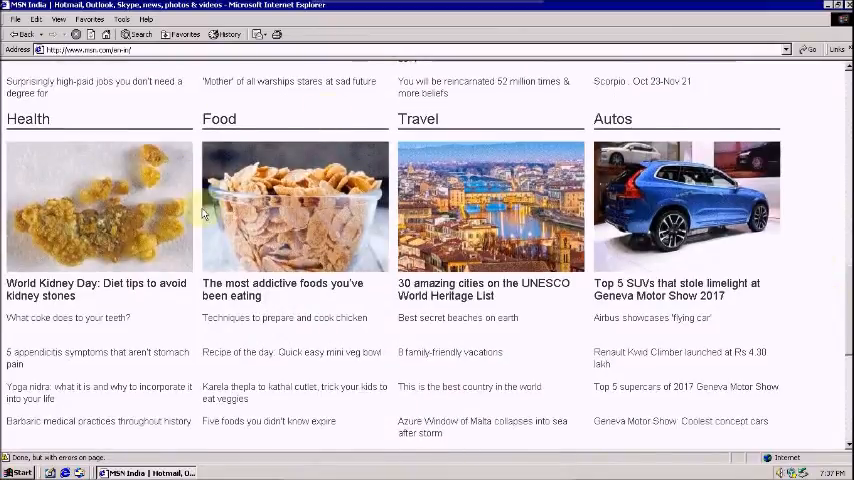
{"action": "mouse_move", "coordinate": [620, 170]}
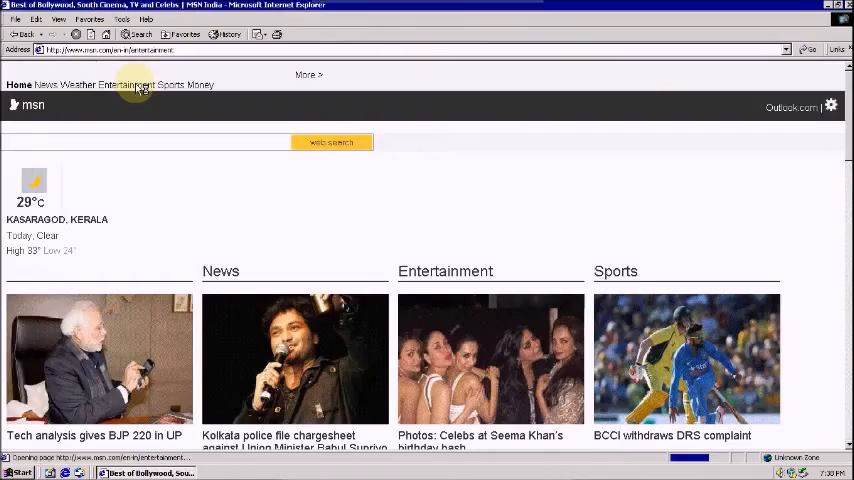
Step: Go to MSN Entertainment and scroll down to its Reviews, Photos and Specials sections
{"action": "left_click", "coordinate": [128, 84]}
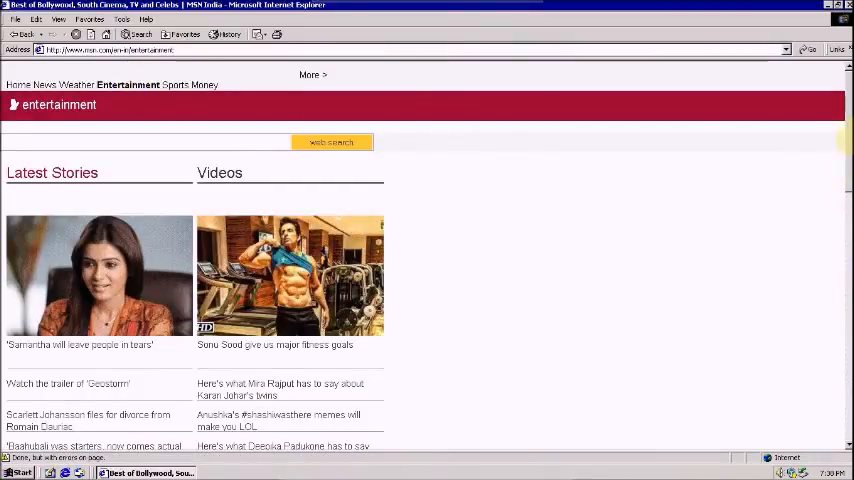
{"action": "scroll", "scroll_direction": "down", "scroll_amount": 3}
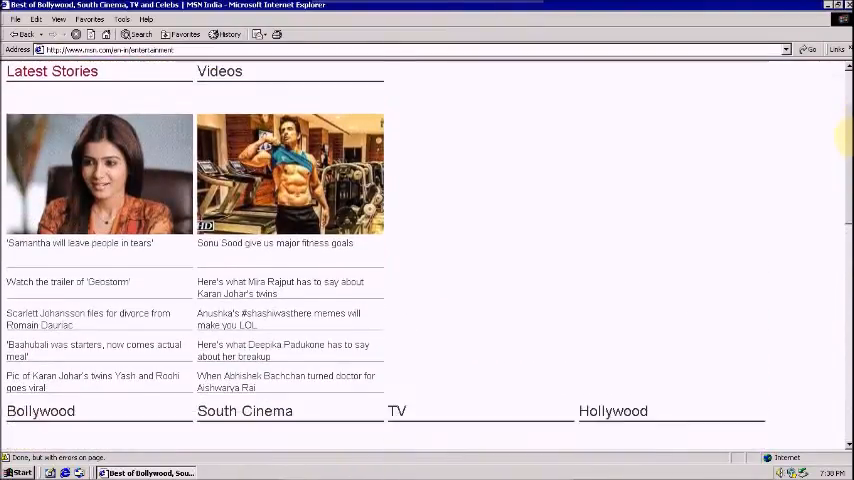
{"action": "scroll", "scroll_direction": "down", "scroll_amount": 3}
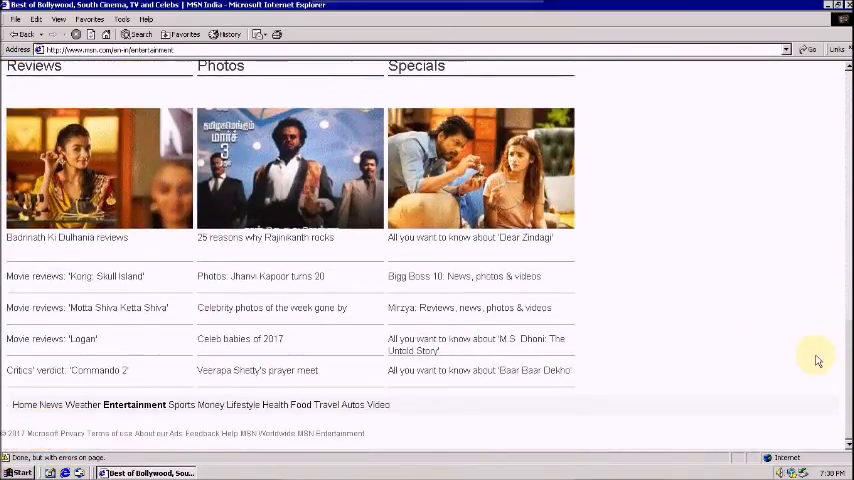
Step: Go to MSN Sports and scroll down to its News, Photos and Featured Partner sections
{"action": "left_click", "coordinate": [170, 84]}
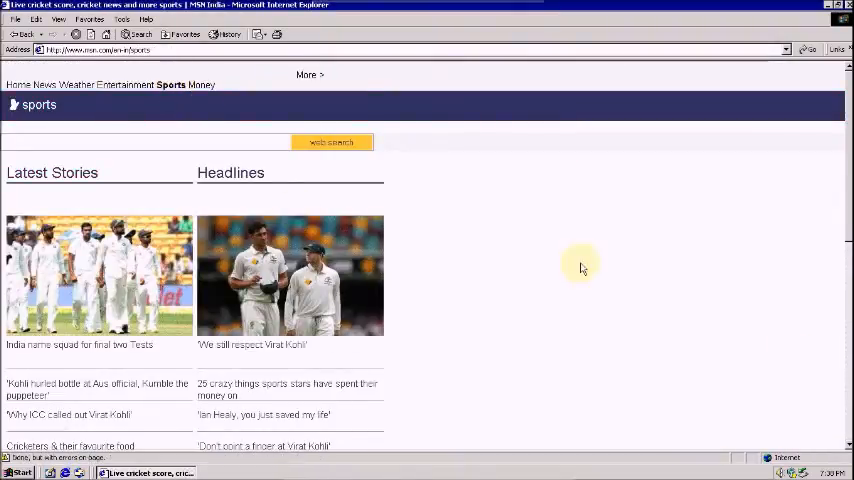
{"action": "scroll", "scroll_direction": "down", "scroll_amount": 3}
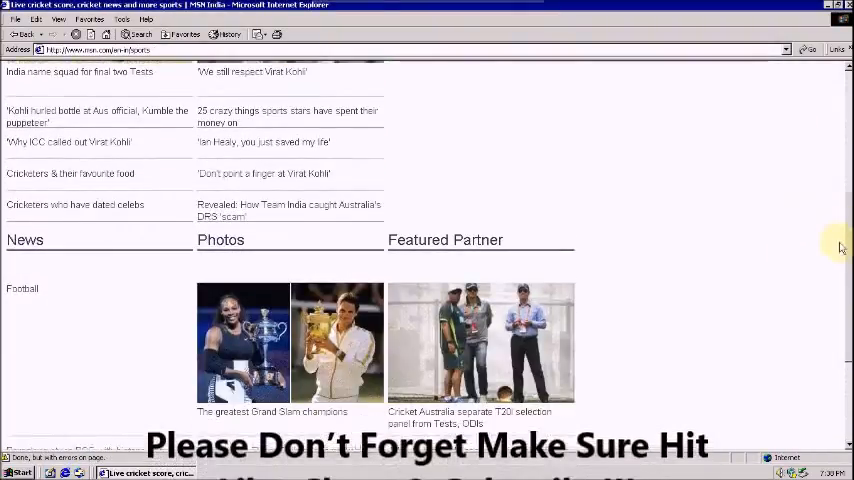
{"action": "scroll", "scroll_direction": "down", "scroll_amount": 3}
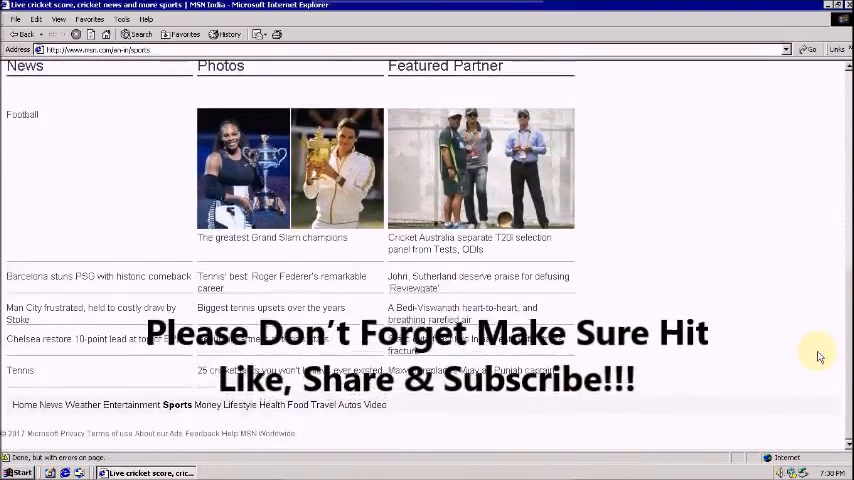